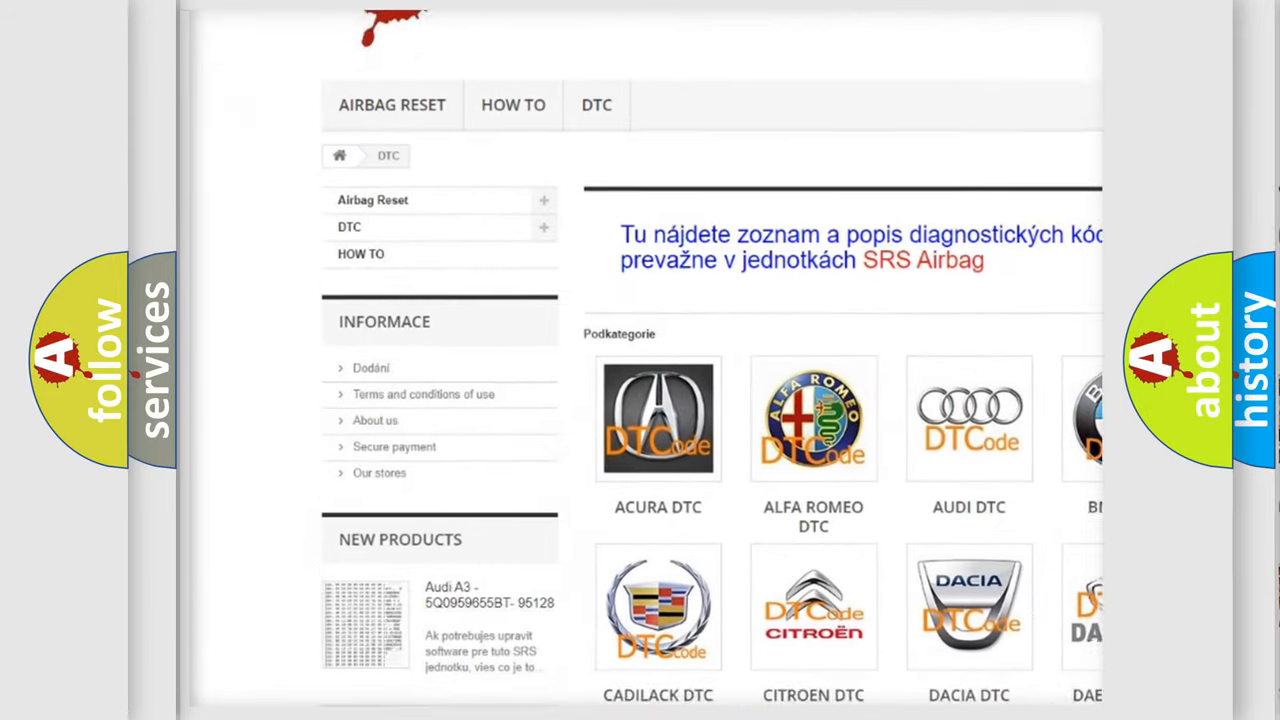
Step: Scroll past the manufacturer logos down to the list of B-series DTC codes
{"action": "scroll", "scroll_direction": "down", "scroll_amount": 3}
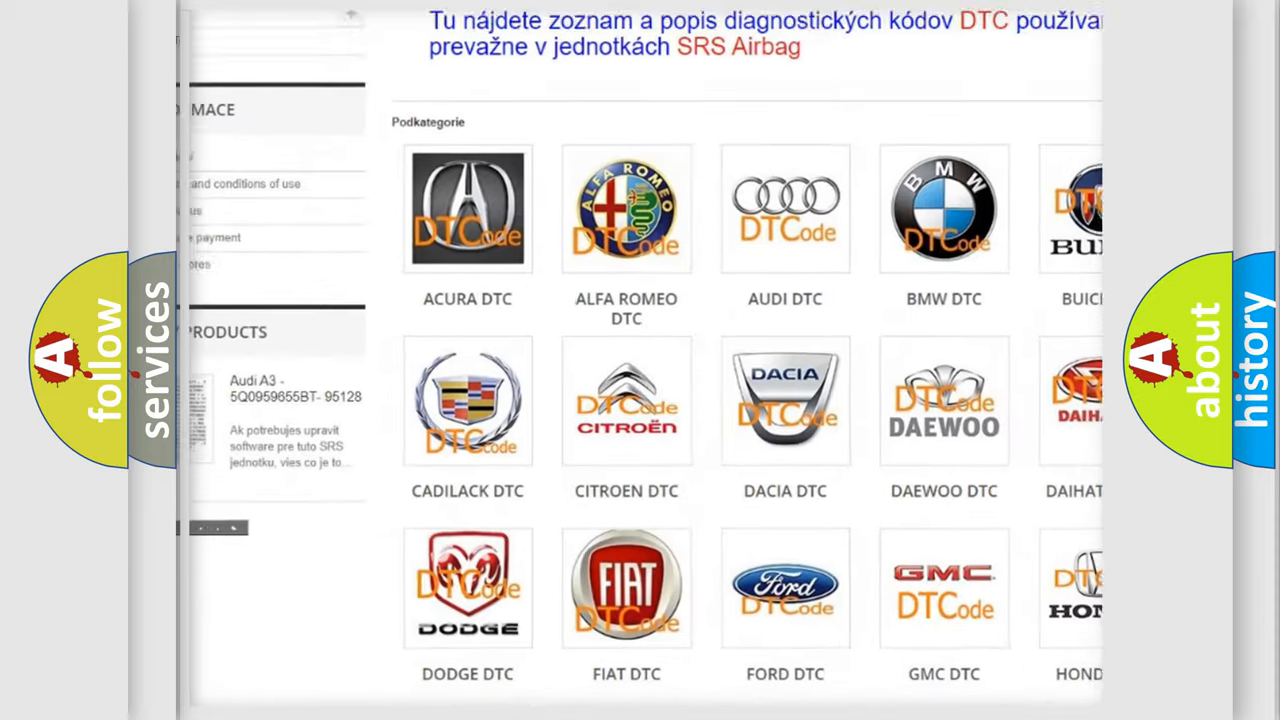
{"action": "scroll", "scroll_direction": "down", "scroll_amount": 3}
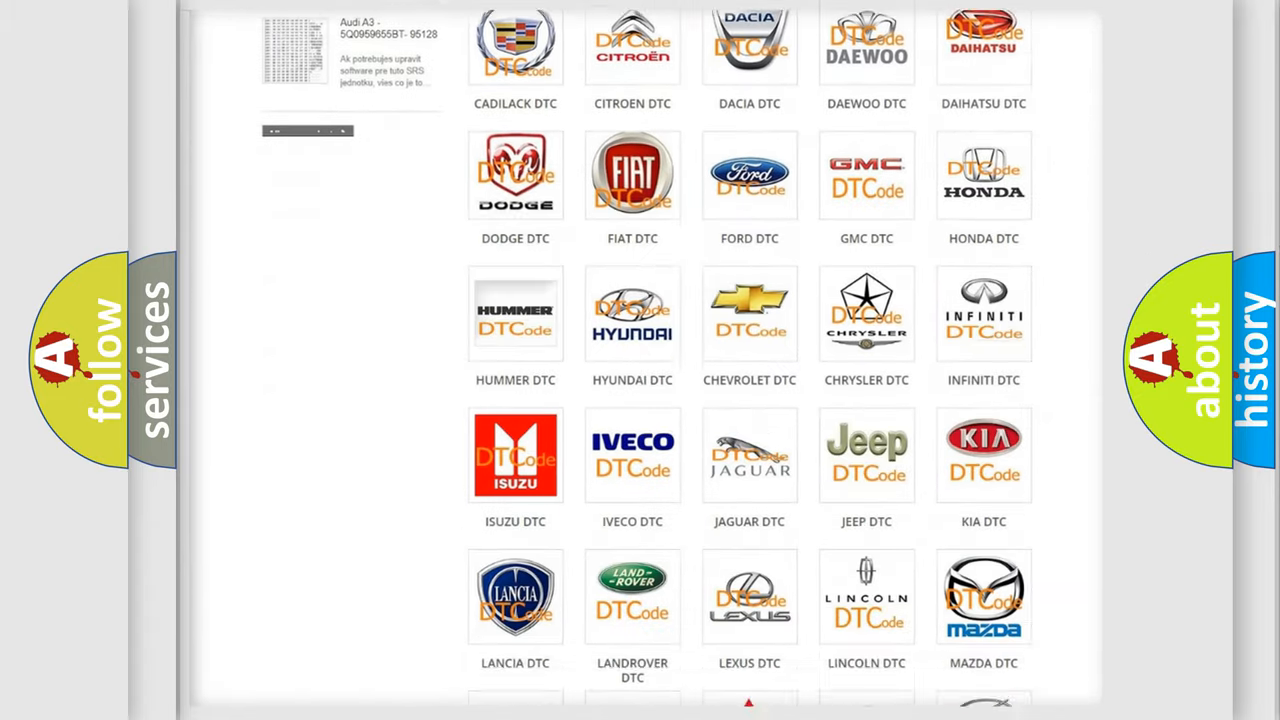
{"action": "scroll", "scroll_direction": "down", "scroll_amount": 3}
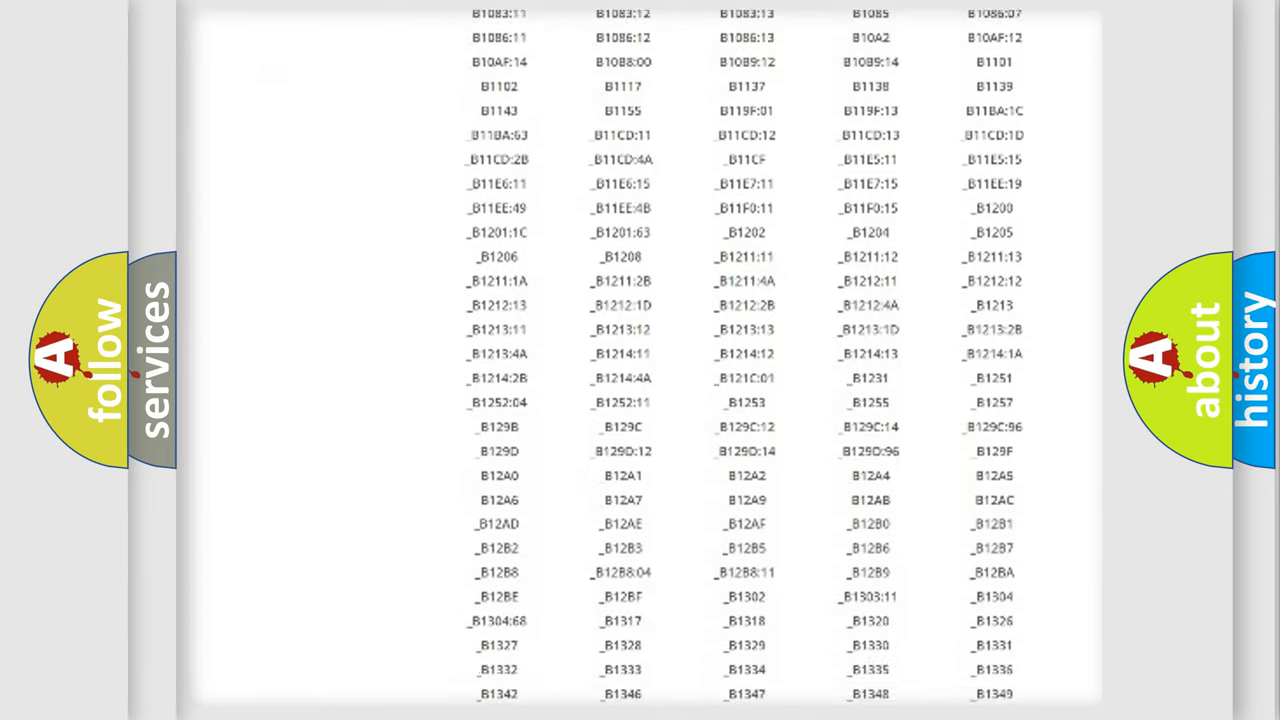
{"action": "scroll", "scroll_direction": "down", "scroll_amount": 3}
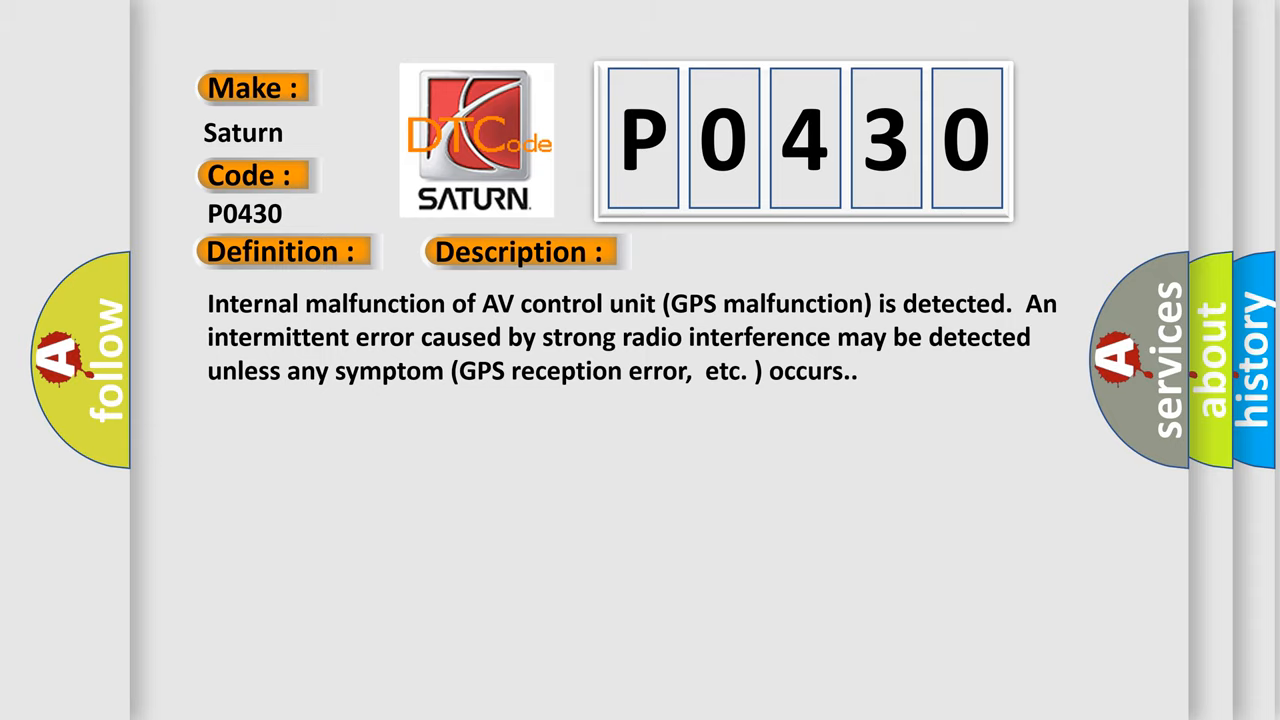
Step: Show the P0430 Cause tab: replace the AV control unit if the malfunction persists
{"action": "left_click", "coordinate": [735, 251]}
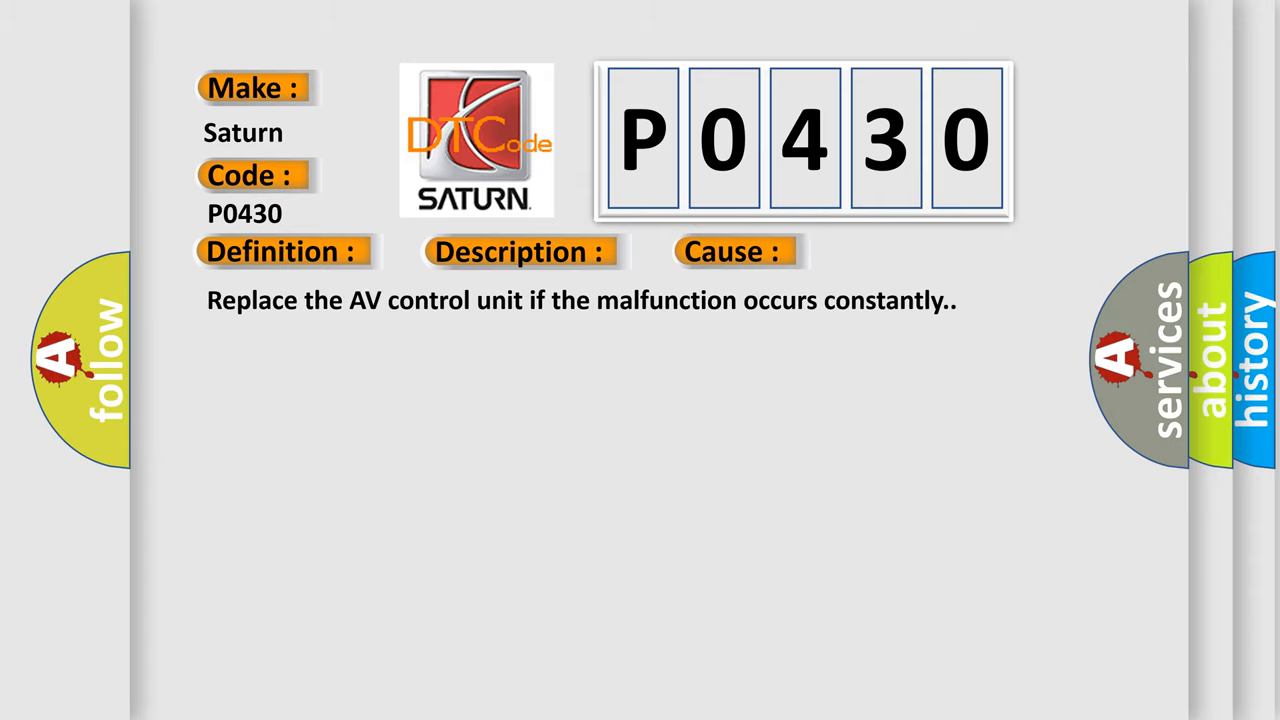